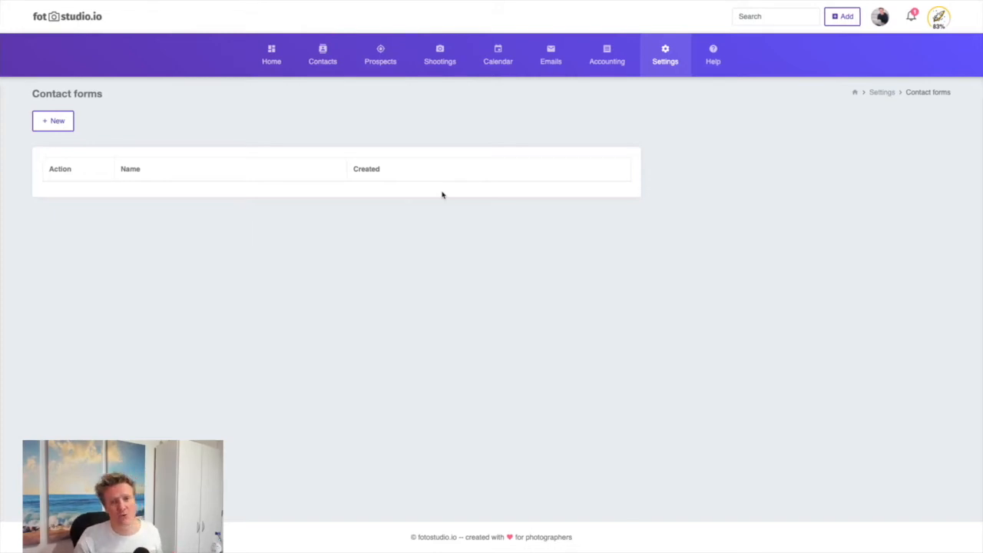
pyautogui.moveTo(643, 87)
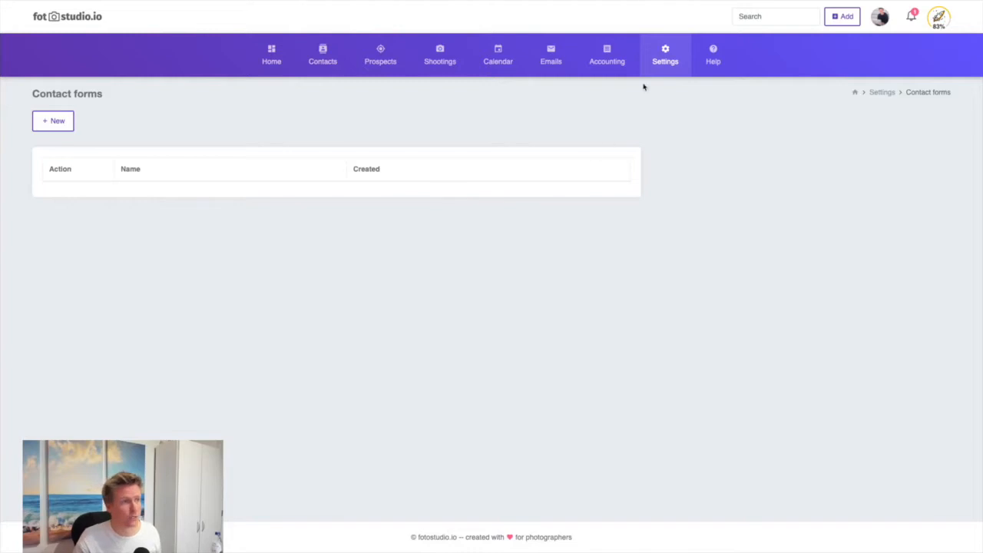
# Go to the Contact forms settings page and create a new form, Contact form 1.
pyautogui.click(665, 54)
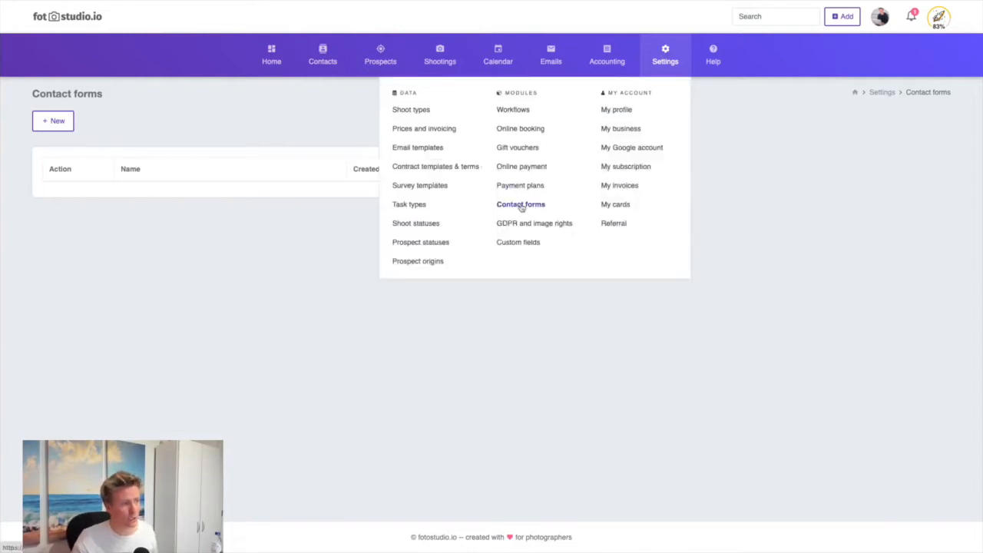
pyautogui.click(521, 203)
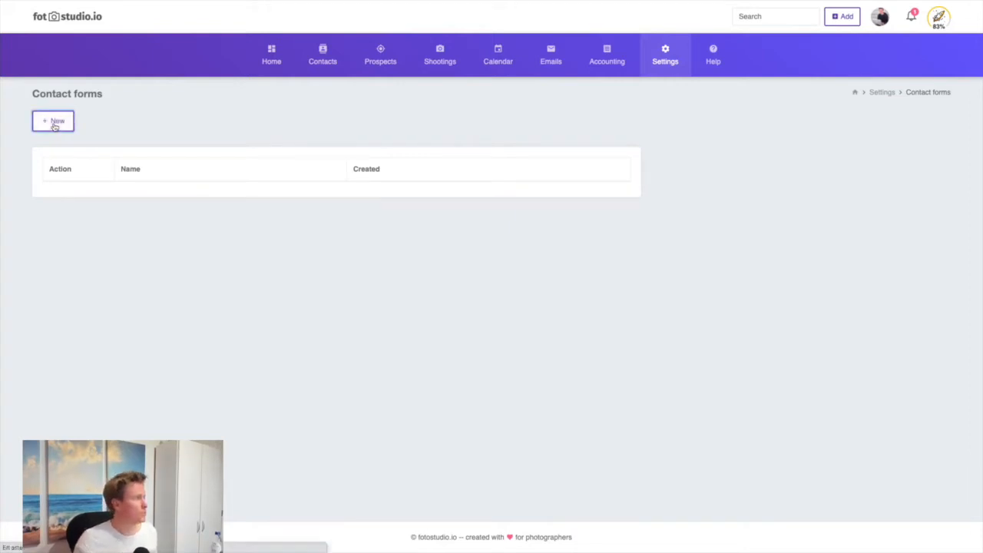
pyautogui.click(52, 121)
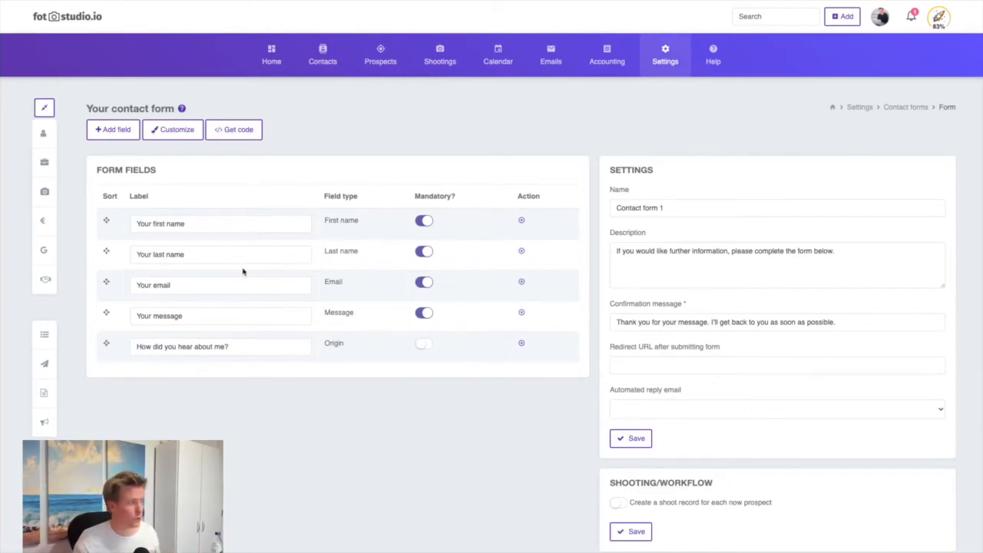
pyautogui.moveTo(357, 241)
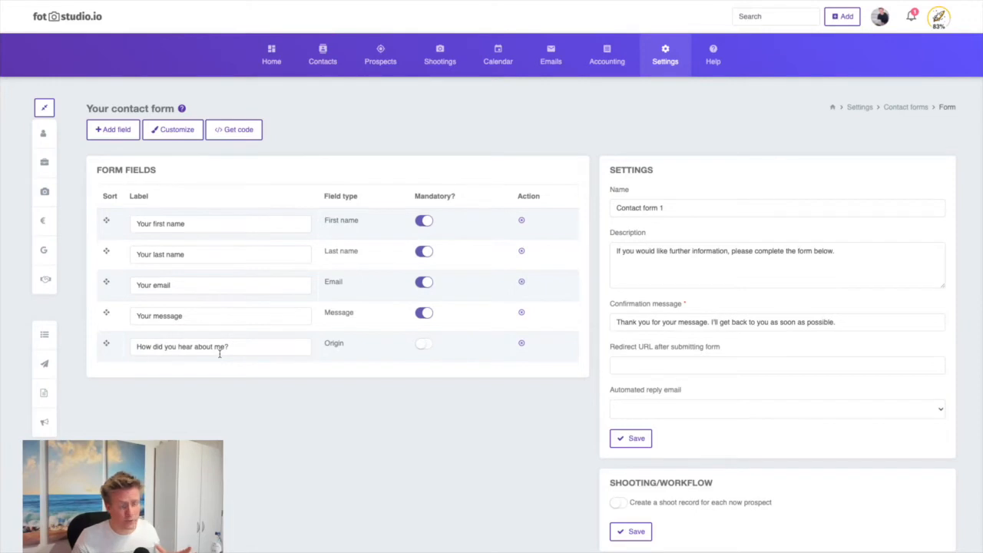
pyautogui.moveTo(299, 208)
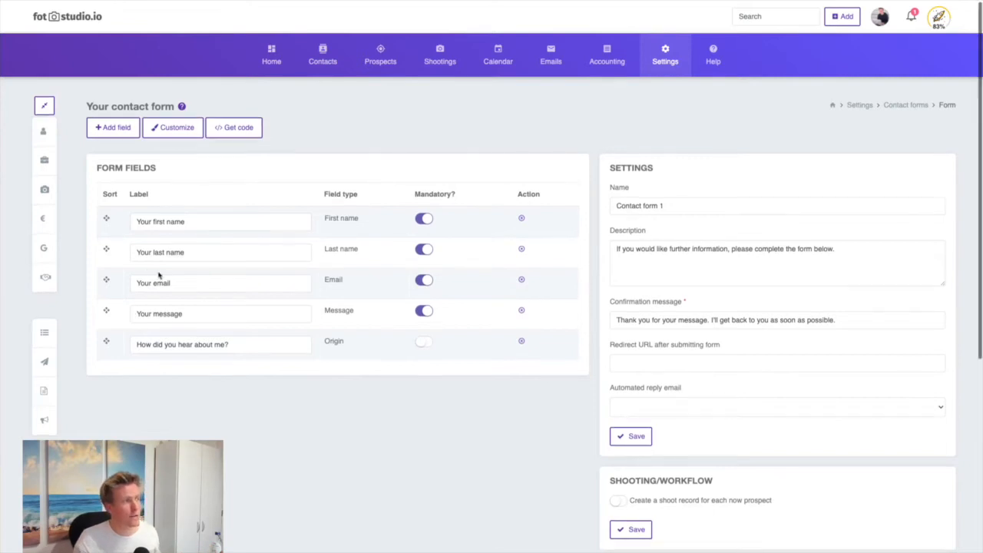
pyautogui.moveTo(380, 54)
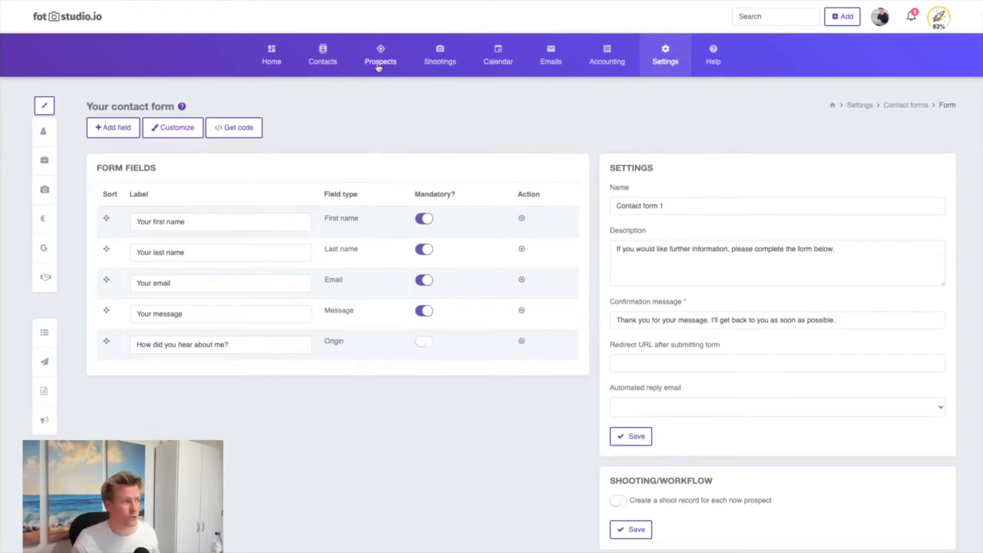
pyautogui.moveTo(356, 169)
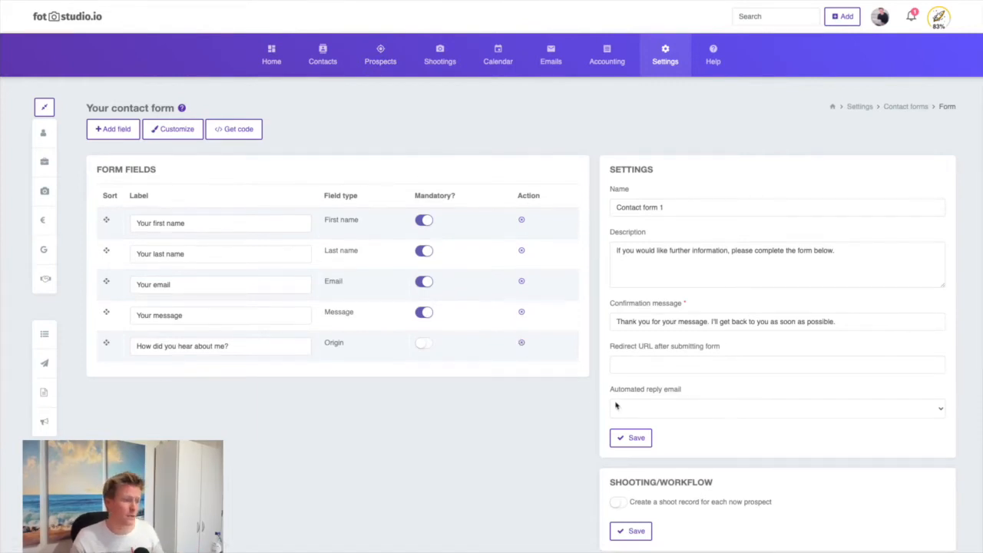
pyautogui.moveTo(645, 409)
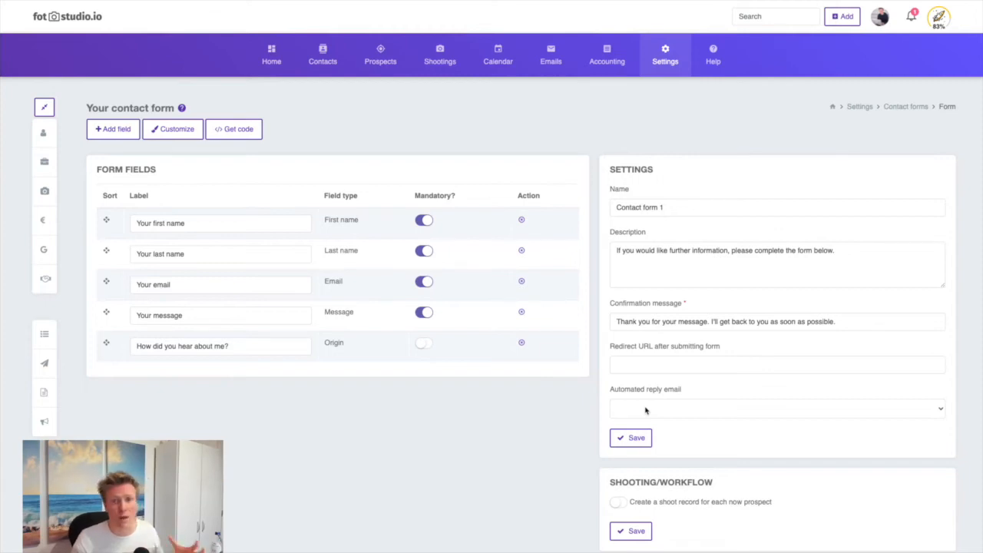
pyautogui.moveTo(602, 403)
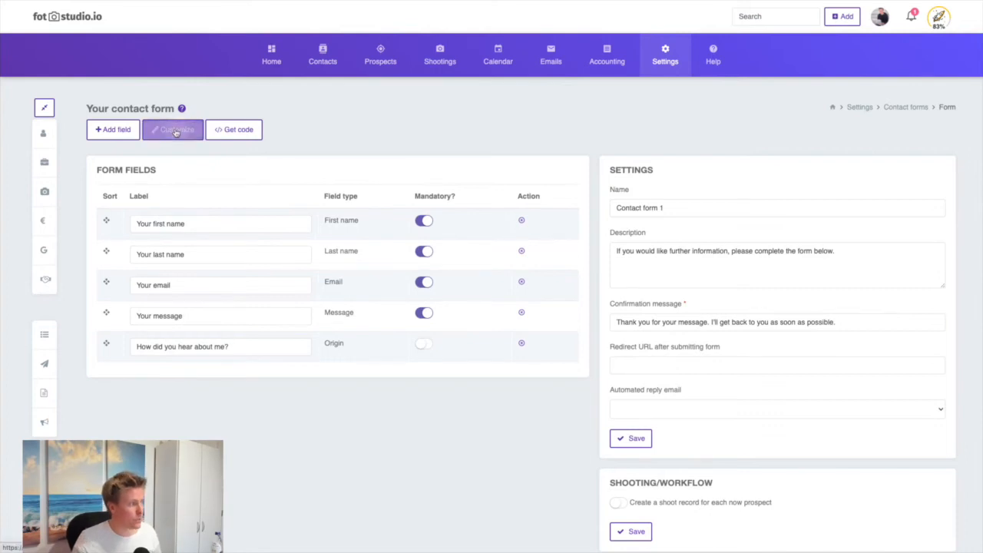
# In the form's customization, set the Labels font to Impact and review the styling options.
pyautogui.click(173, 129)
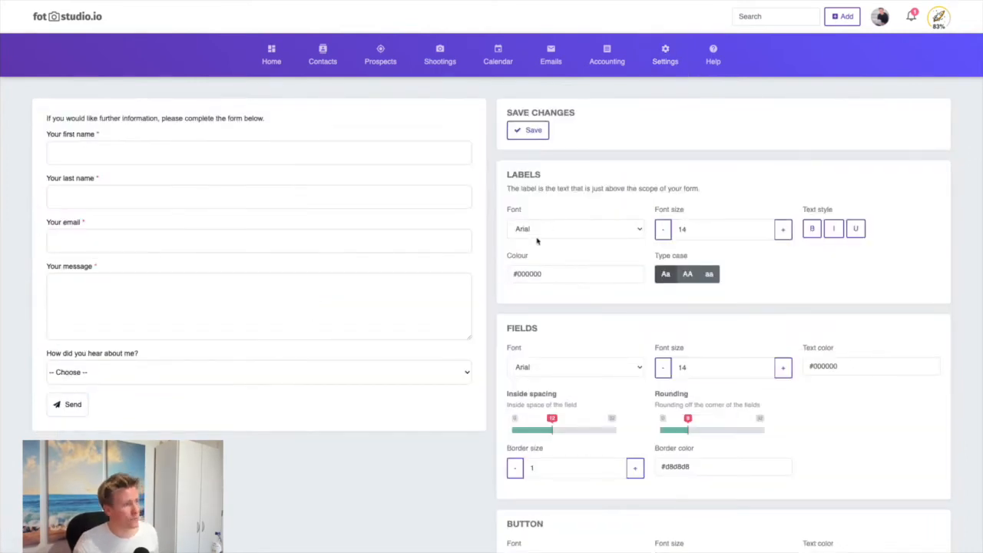
pyautogui.click(574, 229)
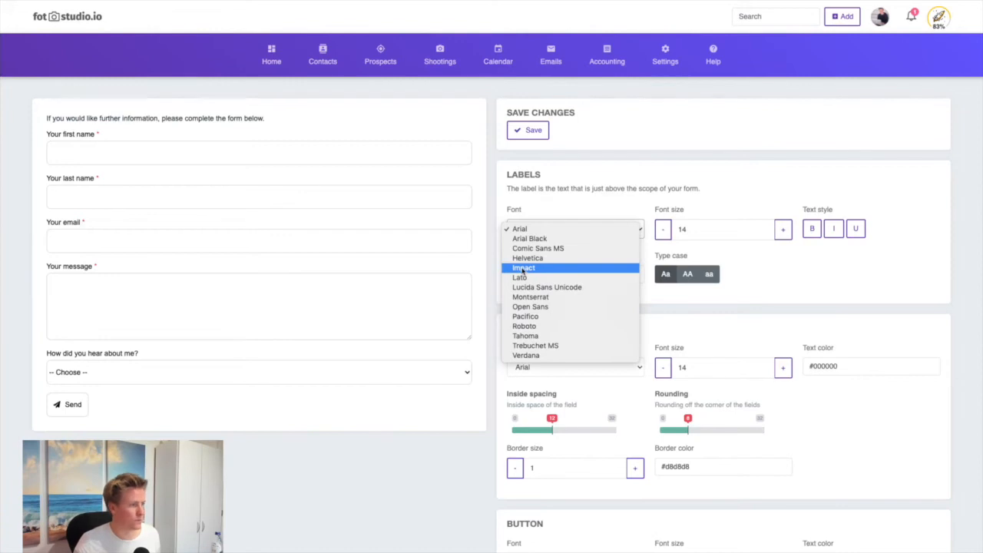
pyautogui.click(523, 267)
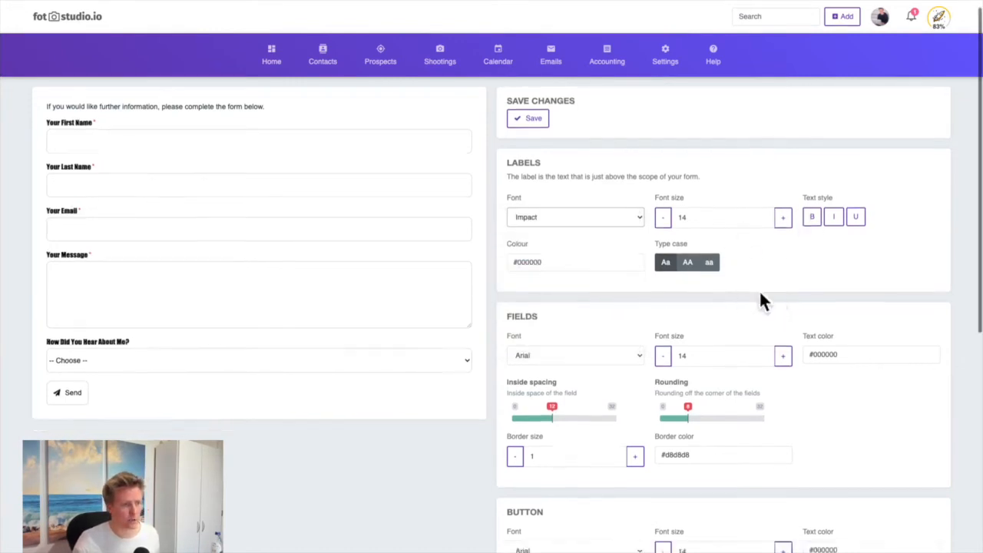
pyautogui.scroll(-3)
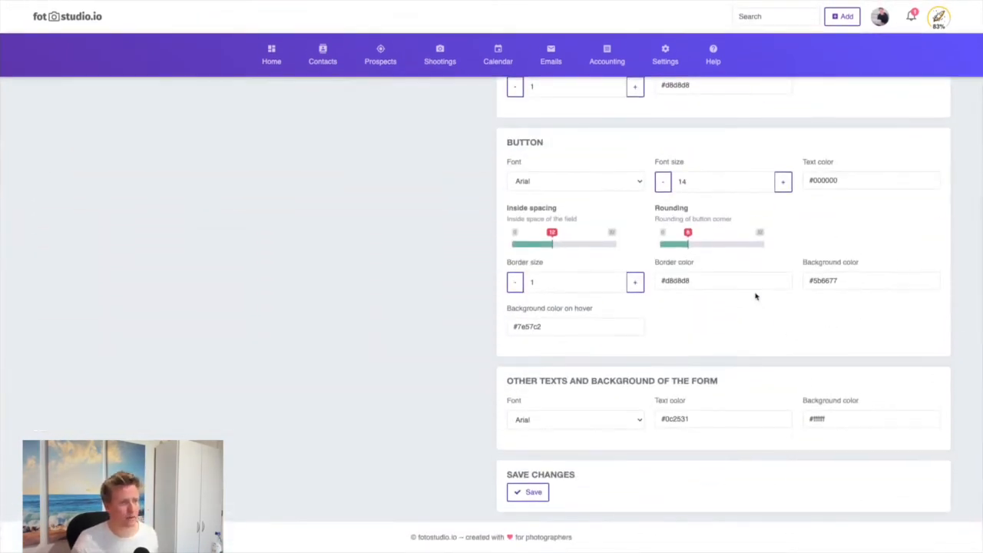
pyautogui.scroll(3)
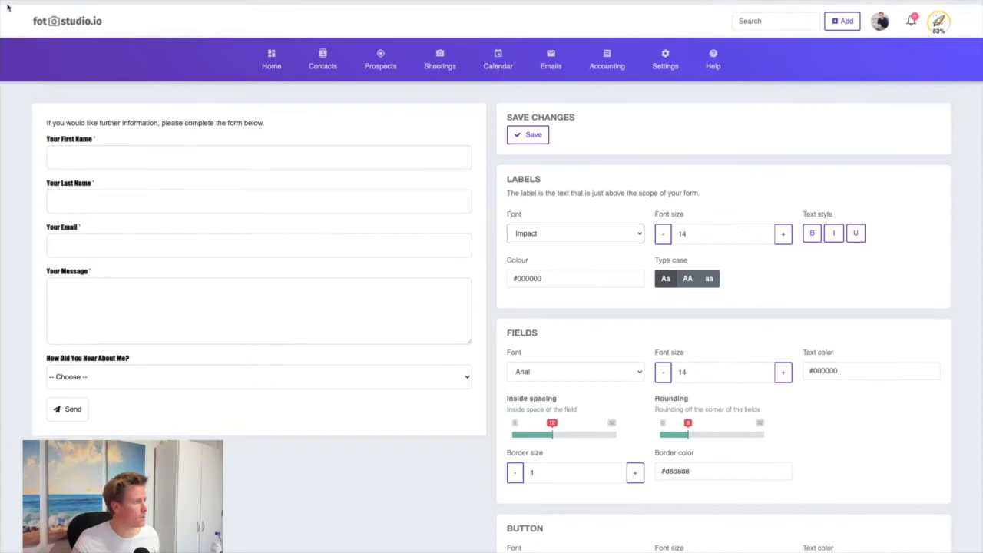
# Save the Impact label customization of the contact form.
pyautogui.click(527, 134)
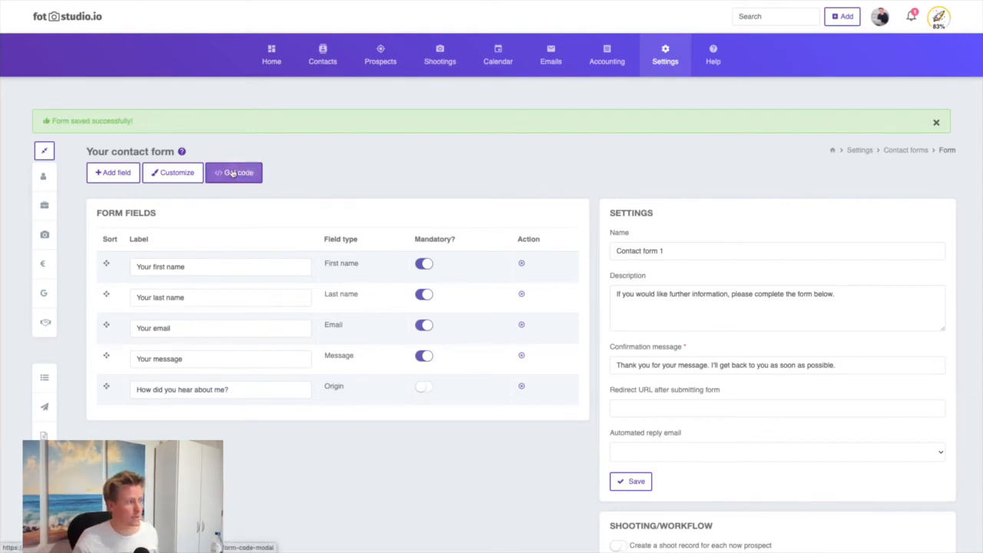
# Open the Add form to your site dialog showing the public link and iframe code.
pyautogui.click(233, 171)
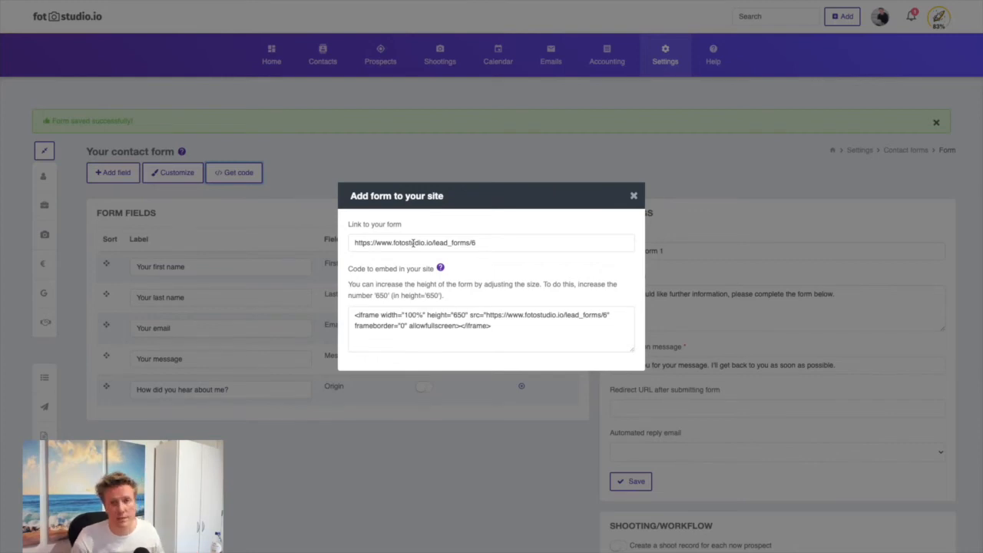
pyautogui.moveTo(444, 323)
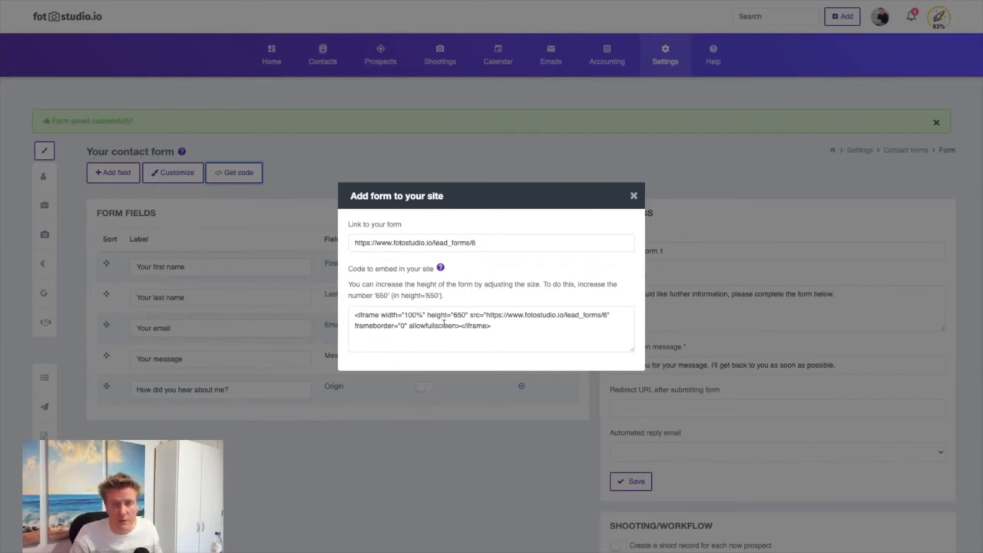